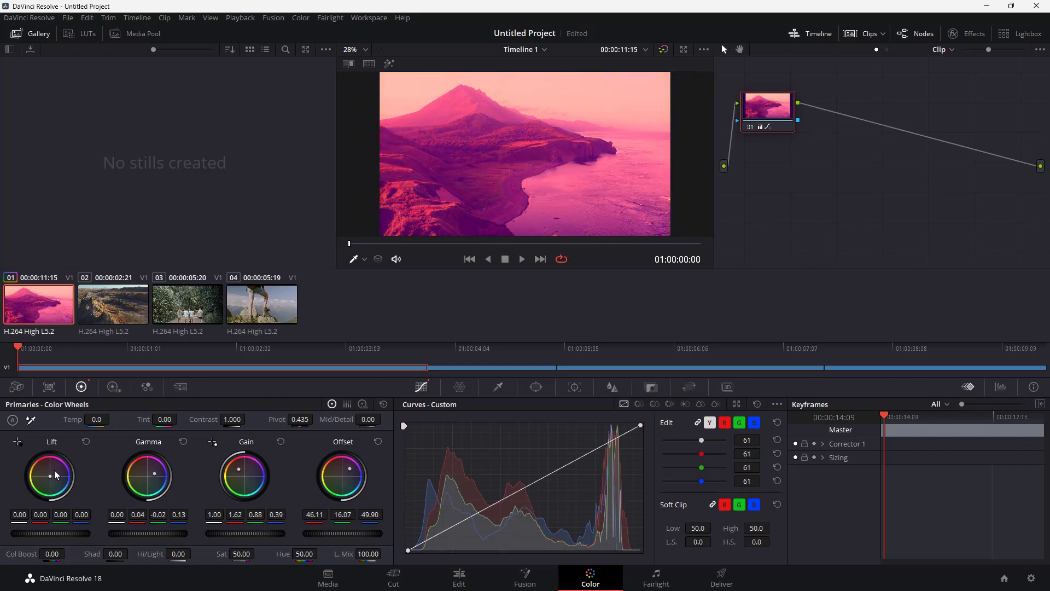
# - Tint the shadows blue with the Lift wheel, then reset the Lift adjustment
pyautogui.moveTo(48, 475); pyautogui.dragTo(54, 470)
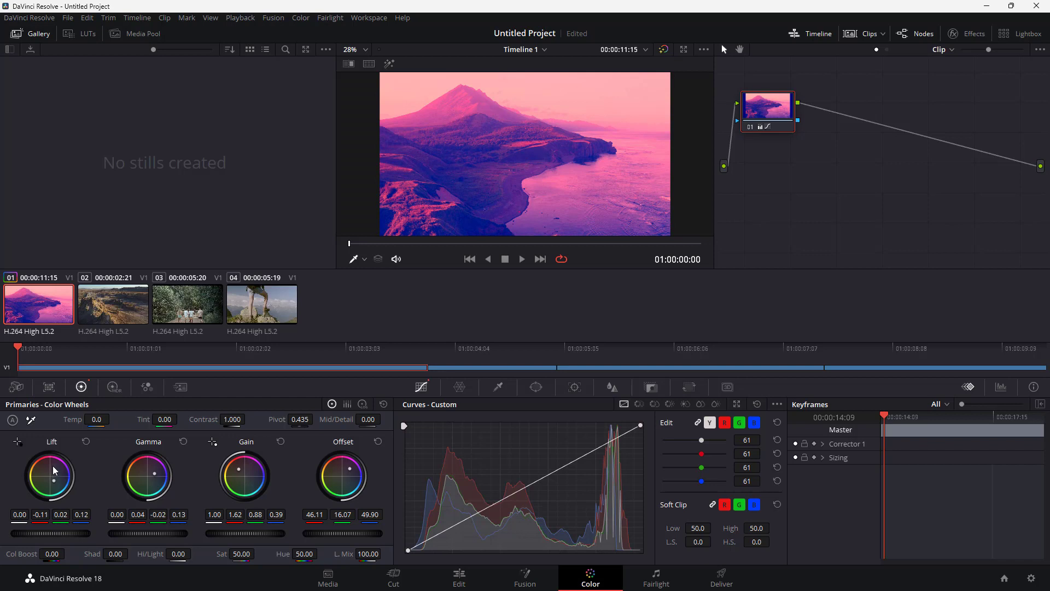
pyautogui.moveTo(54, 472)
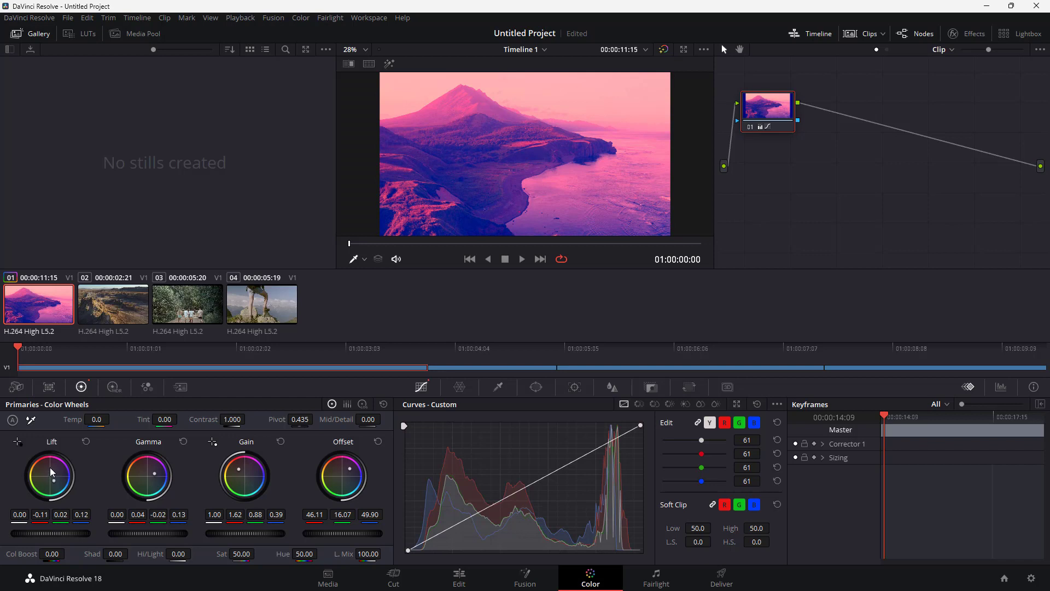
pyautogui.moveTo(207, 439)
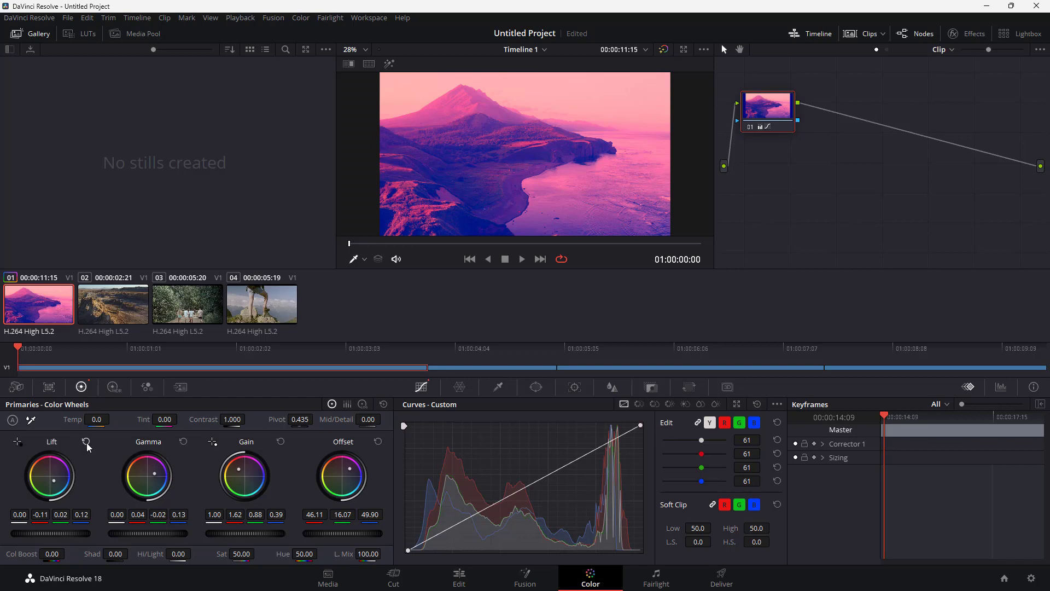
pyautogui.moveTo(86, 441)
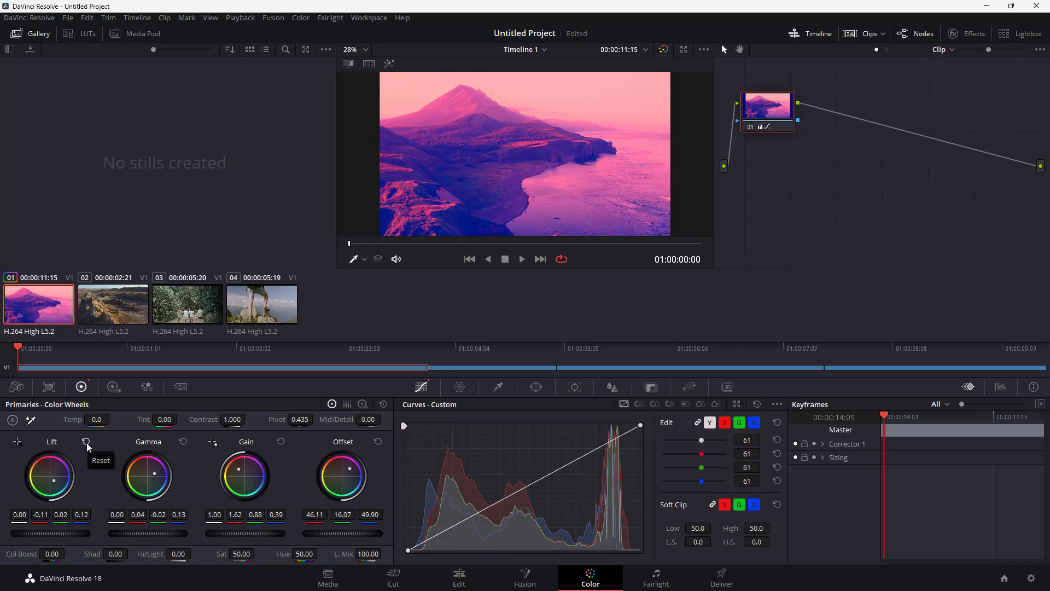
pyautogui.click(86, 441)
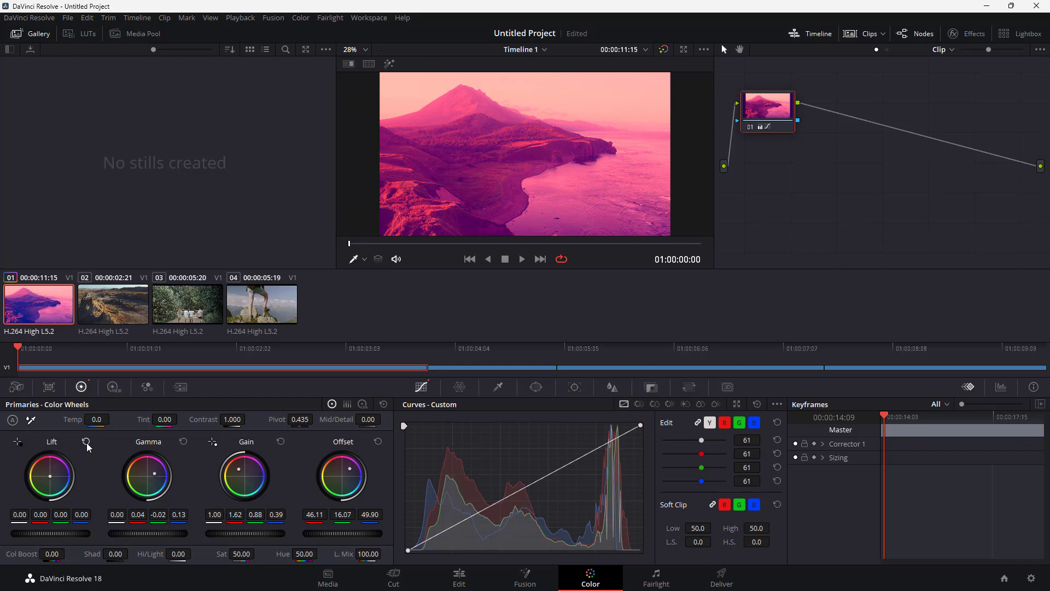
pyautogui.moveTo(99, 467)
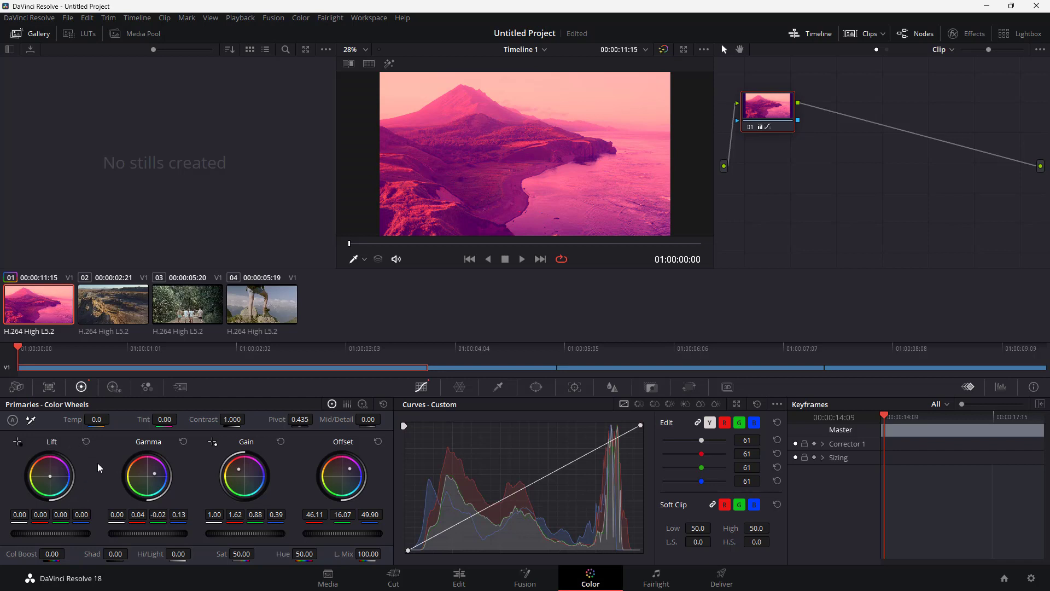
pyautogui.moveTo(168, 457)
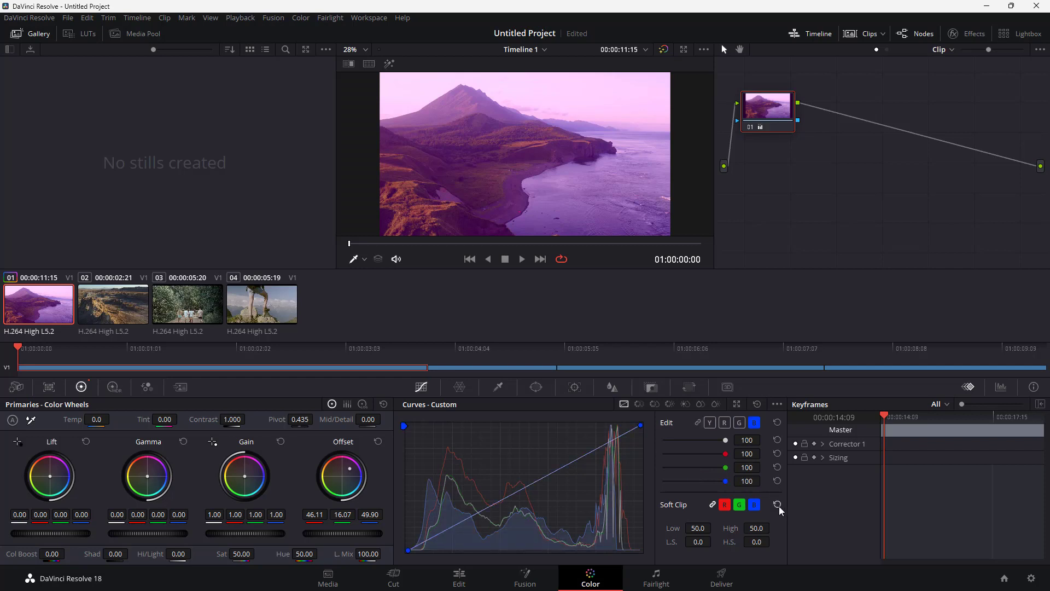
pyautogui.moveTo(623, 499)
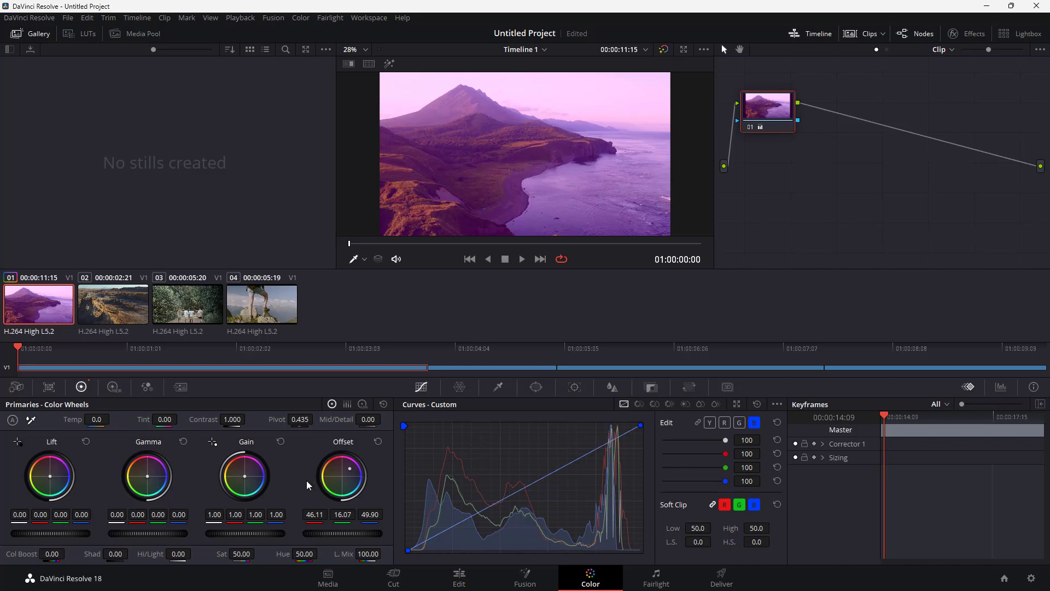
# - Push the clip blue with the Gain wheel, reset all primary wheels, and open HDR wheels
pyautogui.moveTo(146, 476); pyautogui.dragTo(146, 477)
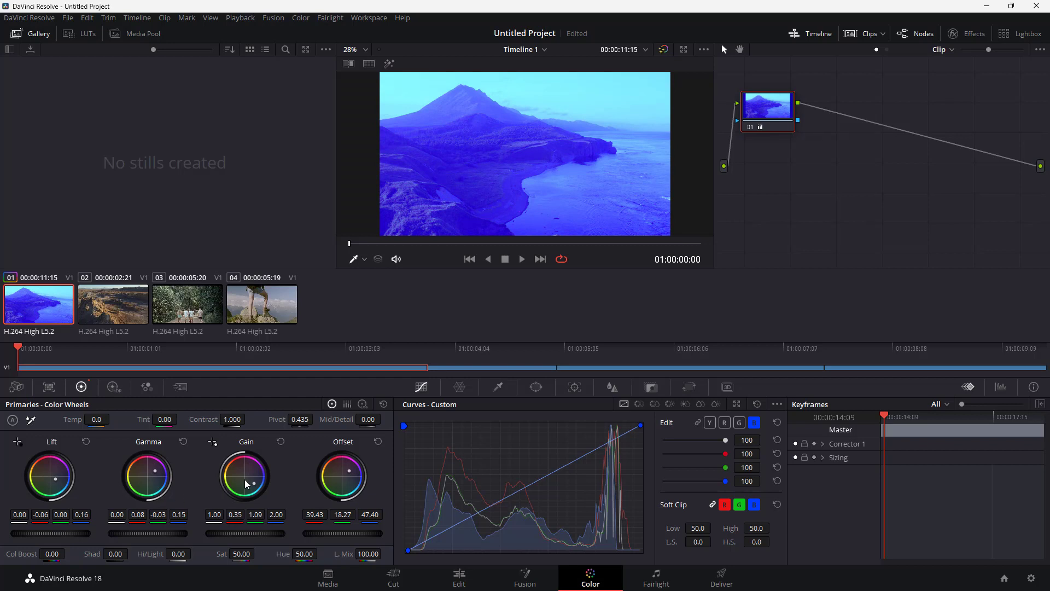
pyautogui.moveTo(384, 404)
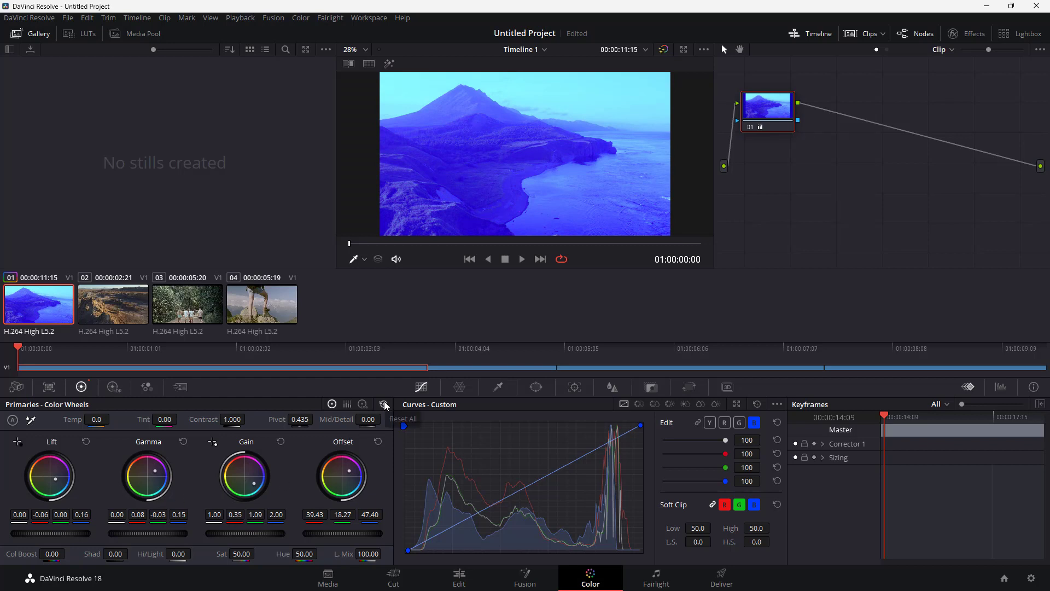
pyautogui.click(385, 405)
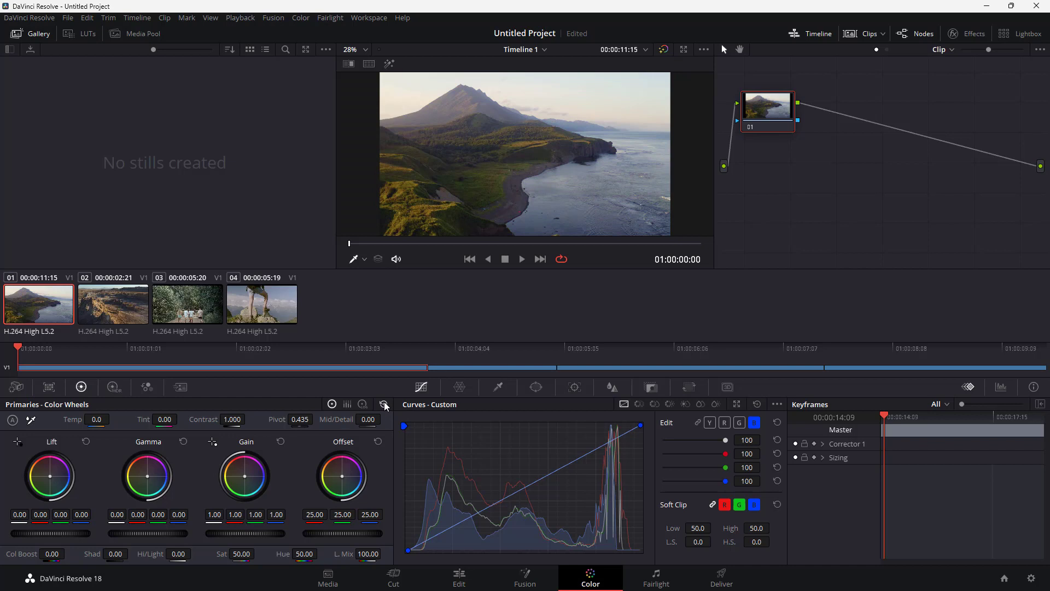
pyautogui.moveTo(384, 404)
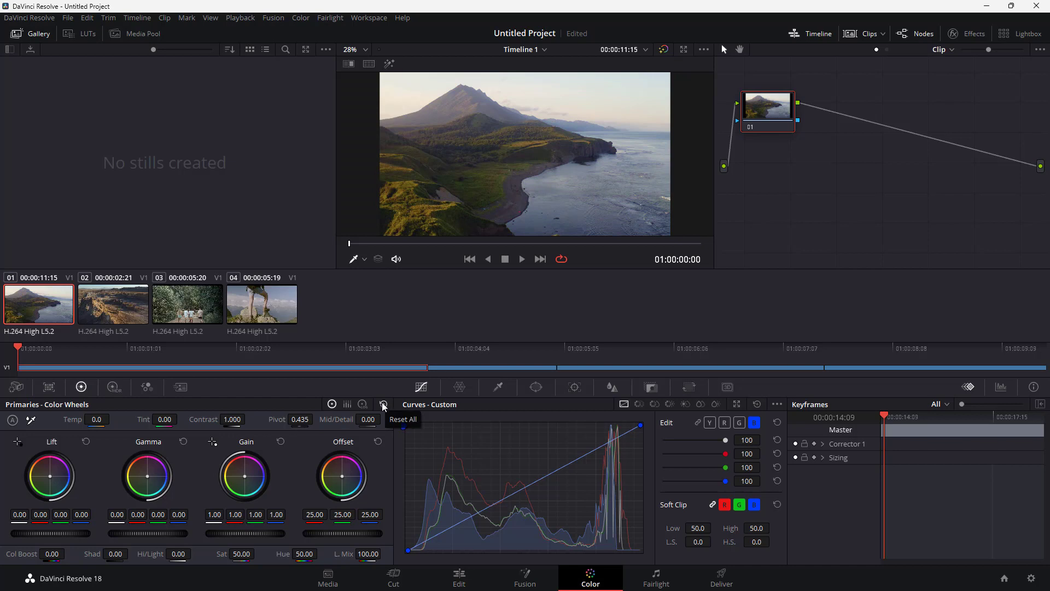
pyautogui.click(114, 387)
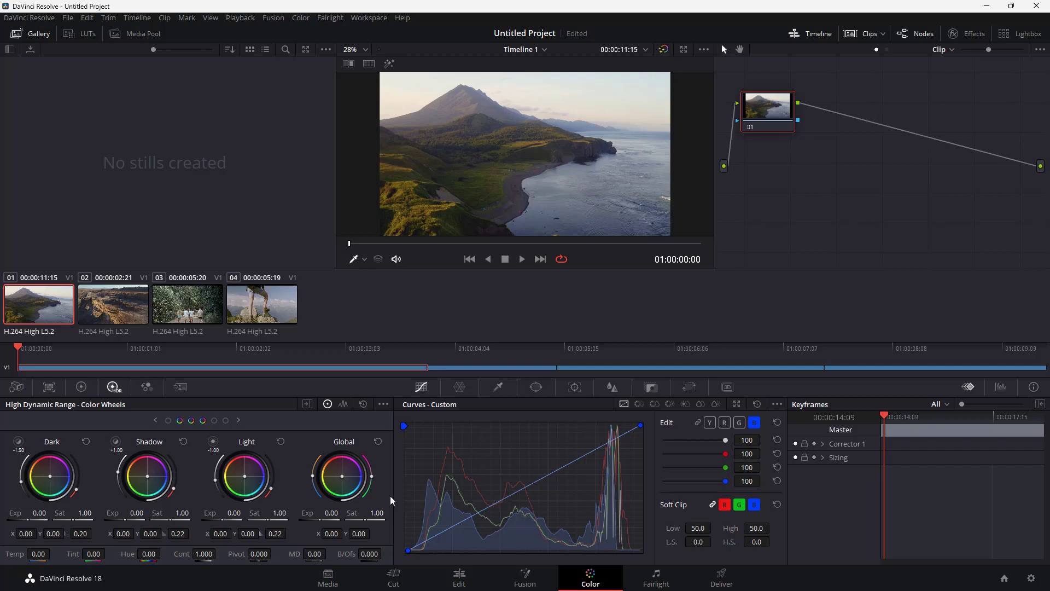
pyautogui.moveTo(954, 491)
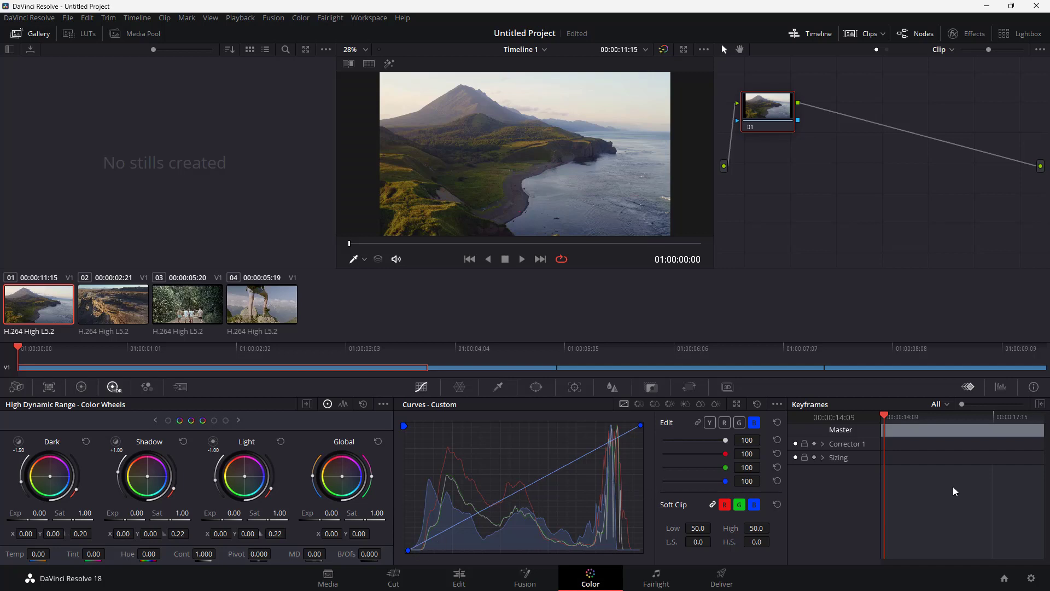